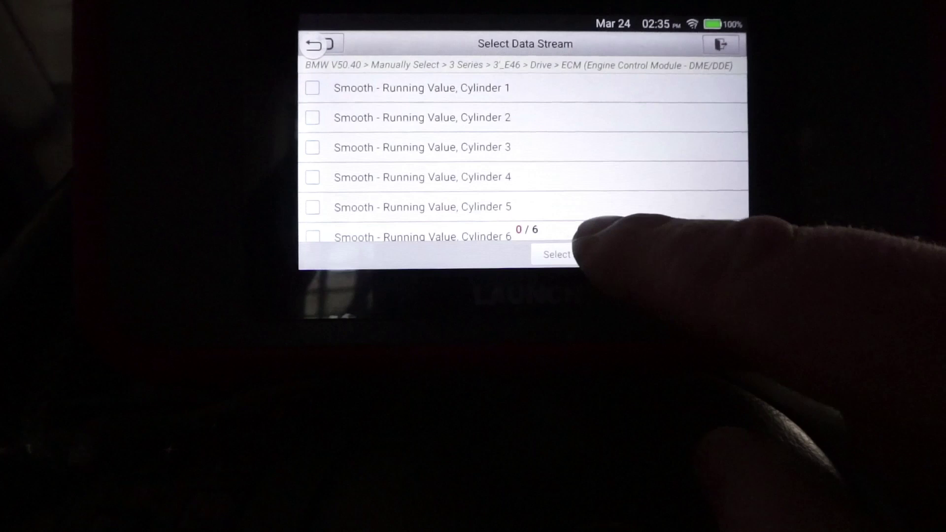
Go back from the Select Data Stream screen to the BMW E46 ECM Show Menu
{"action": "left_click", "coordinate": [556, 255]}
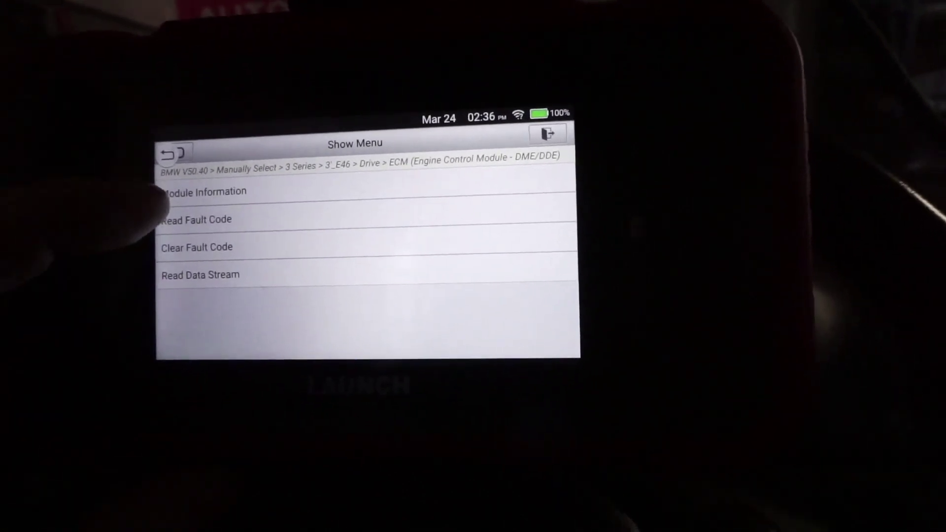
Open Read Data Stream to list the engine module's data stream categories
{"action": "left_click", "coordinate": [197, 247]}
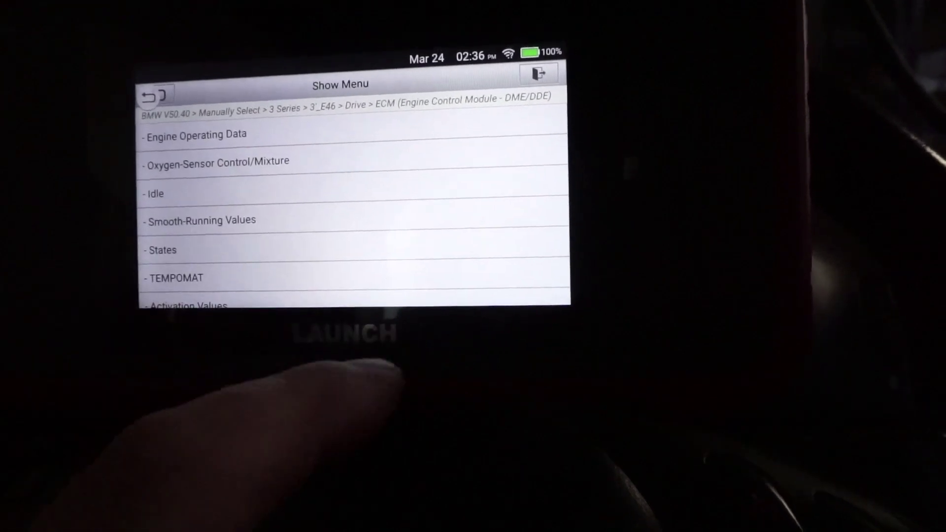
{"action": "left_click", "coordinate": [202, 220]}
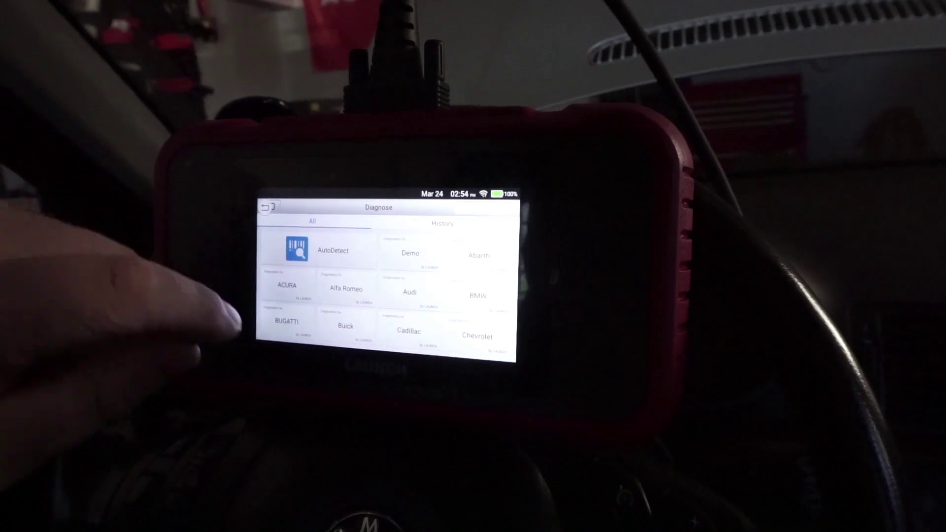
Select the BMW tile to show its Vehicle Version Information (V50.40)
{"action": "left_click", "coordinate": [478, 296]}
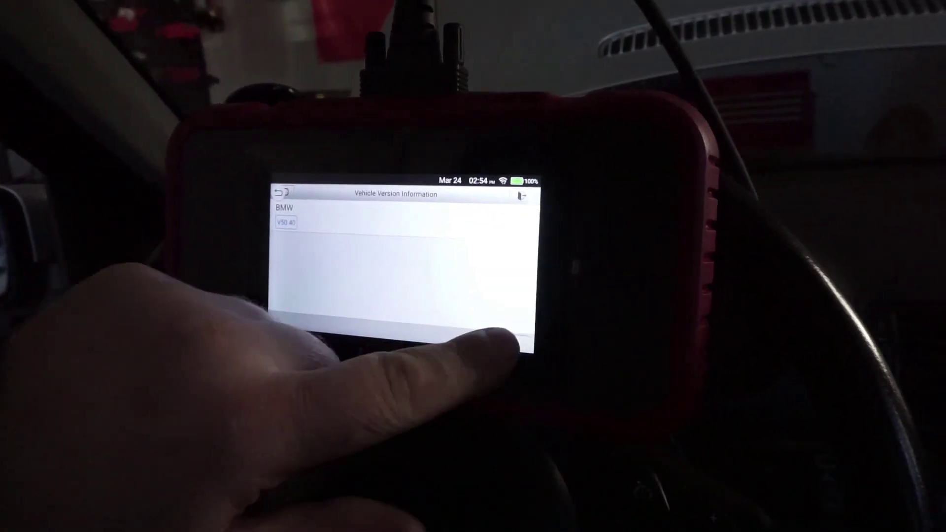